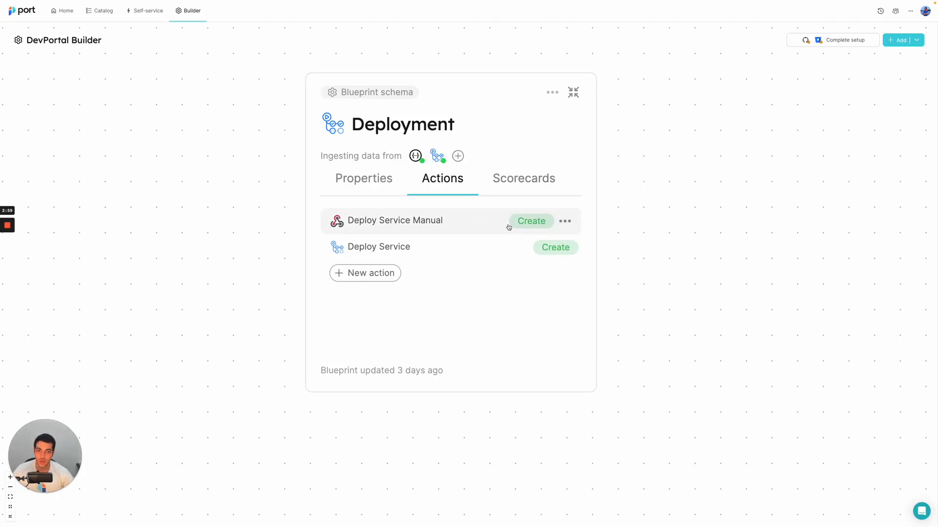
- Start a Deploy Service Manual run from Self-service with Service Name demo-docs
{"action": "left_click", "coordinate": [146, 10]}
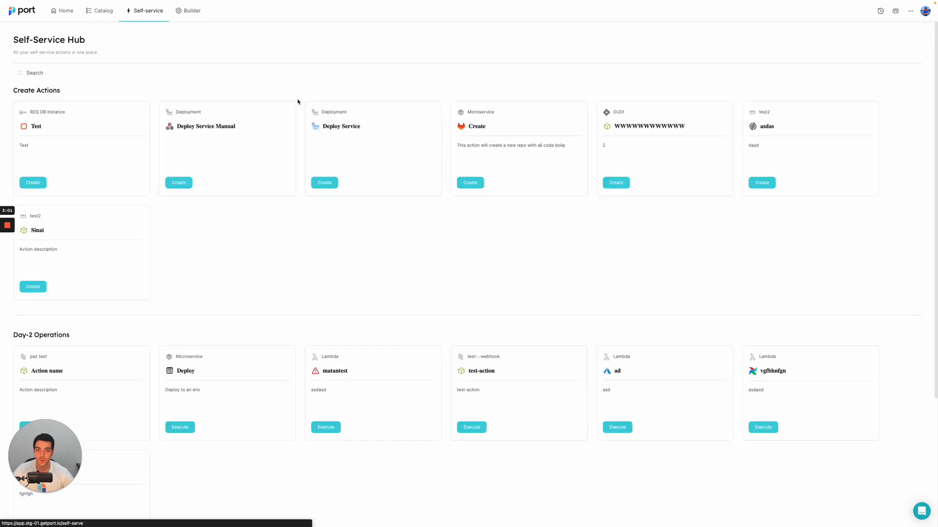
{"action": "left_click", "coordinate": [178, 183]}
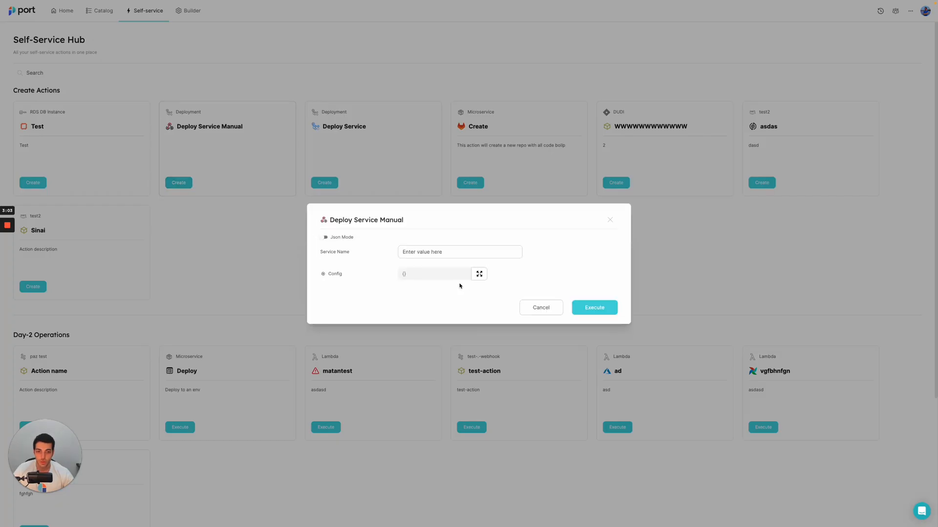
{"action": "type", "text": "demo-docs"}
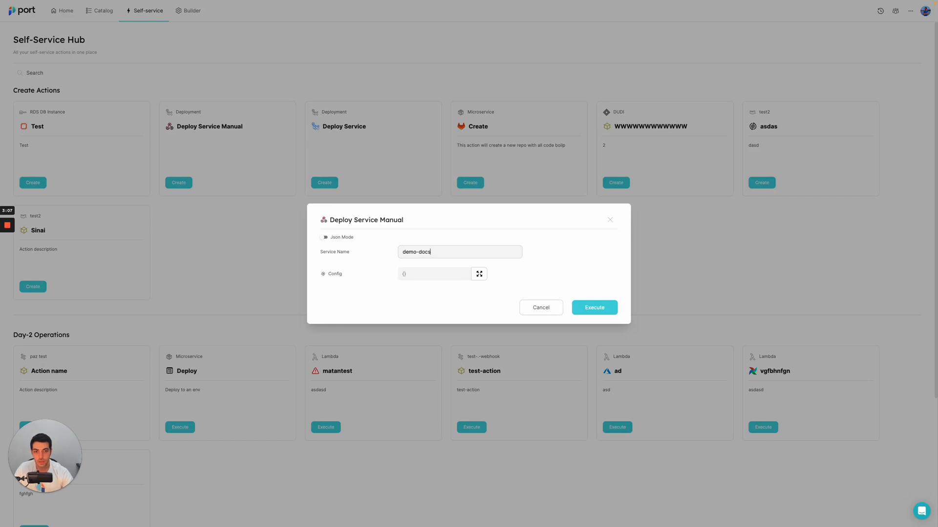
- Set the Config property to {"foo":"bar"} in the full editor and save it
{"action": "left_click", "coordinate": [478, 274]}
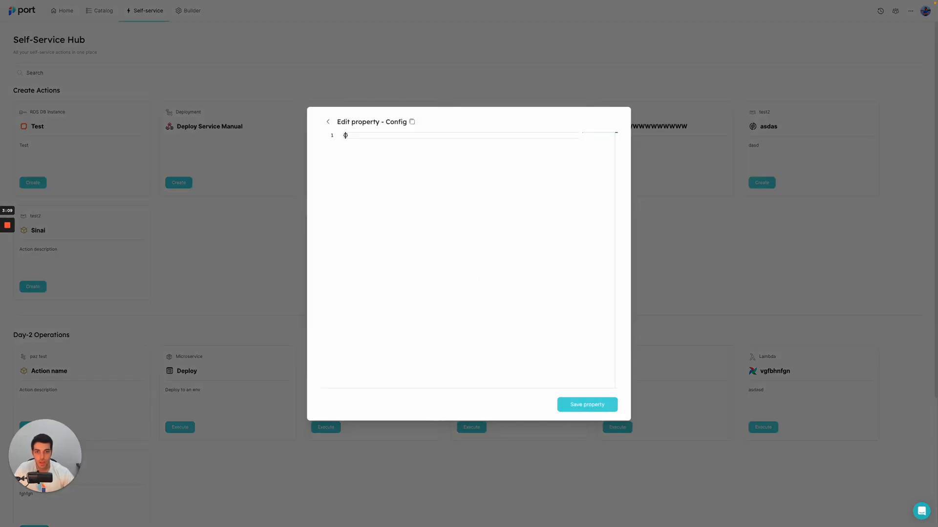
{"action": "type", "text": "\"foo\""}
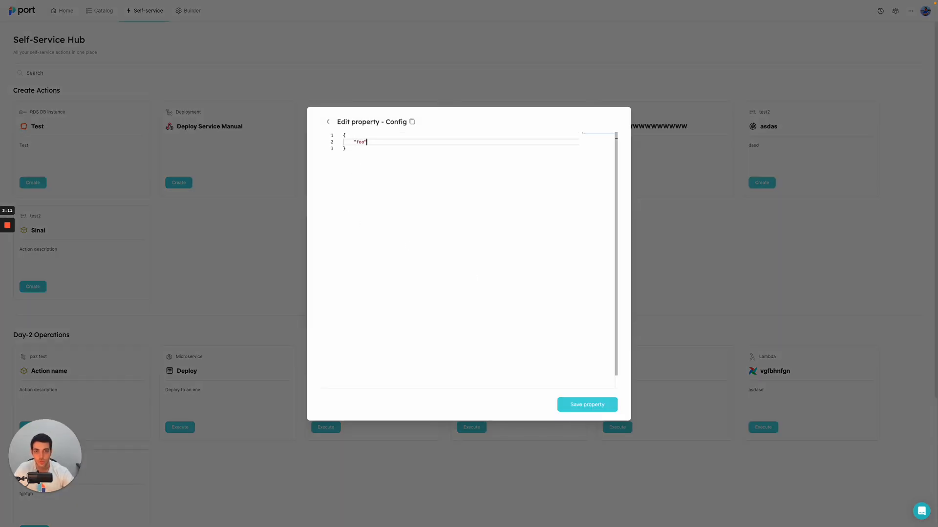
{"action": "type", "text": ":\"bar\""}
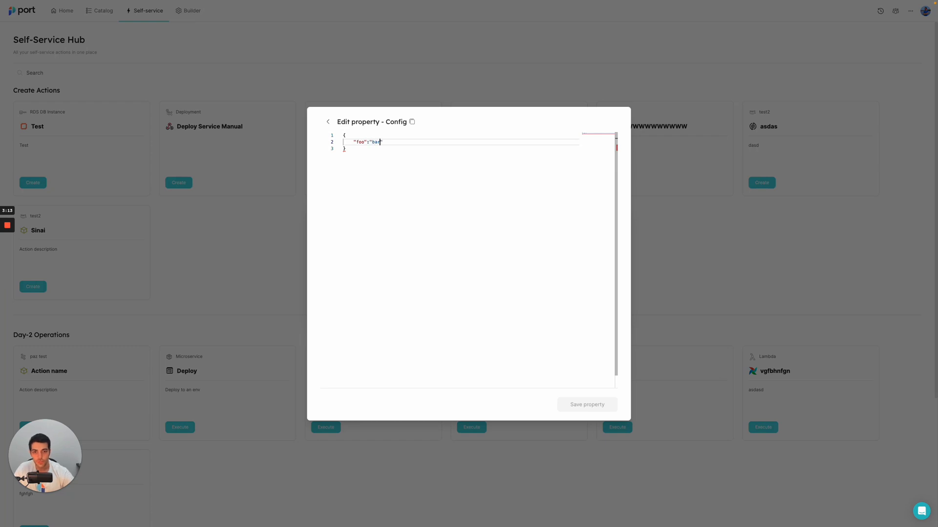
{"action": "left_click", "coordinate": [328, 122]}
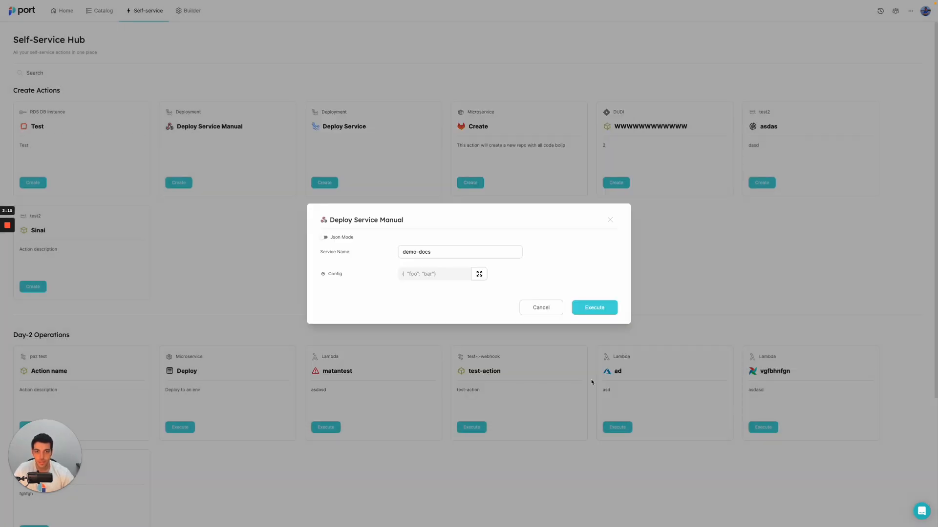
- Run the action and expand the Smee.io event payload showing service_name demo-docs and config foo: bar
{"action": "left_click", "coordinate": [593, 307]}
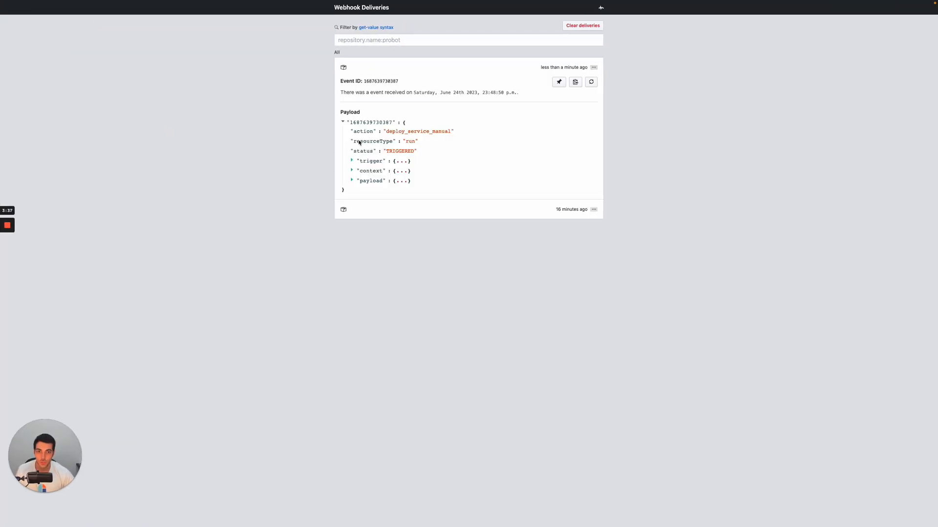
{"action": "left_click", "coordinate": [353, 181]}
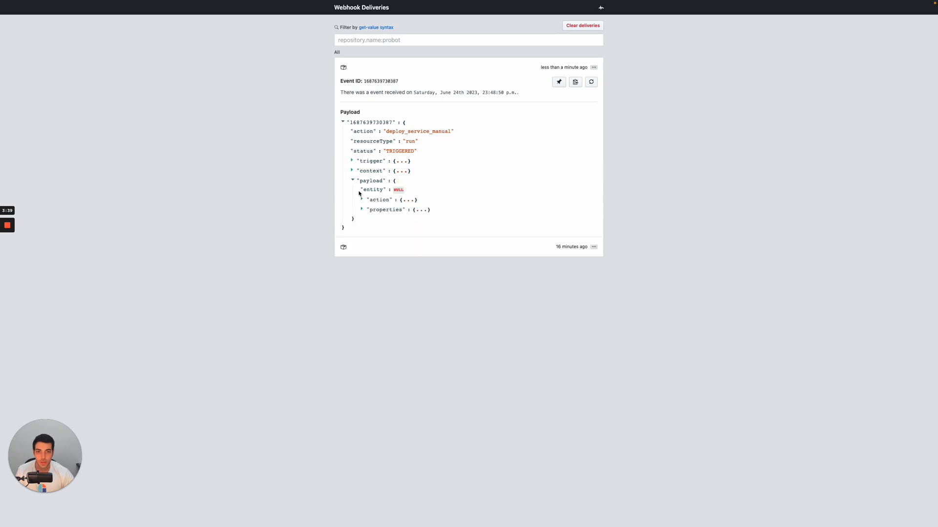
{"action": "left_click", "coordinate": [363, 210]}
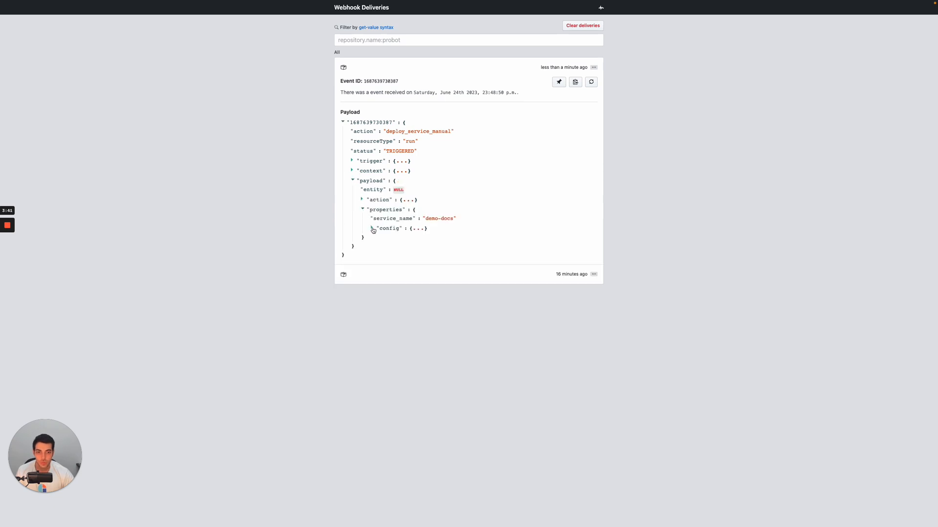
{"action": "left_click", "coordinate": [364, 229]}
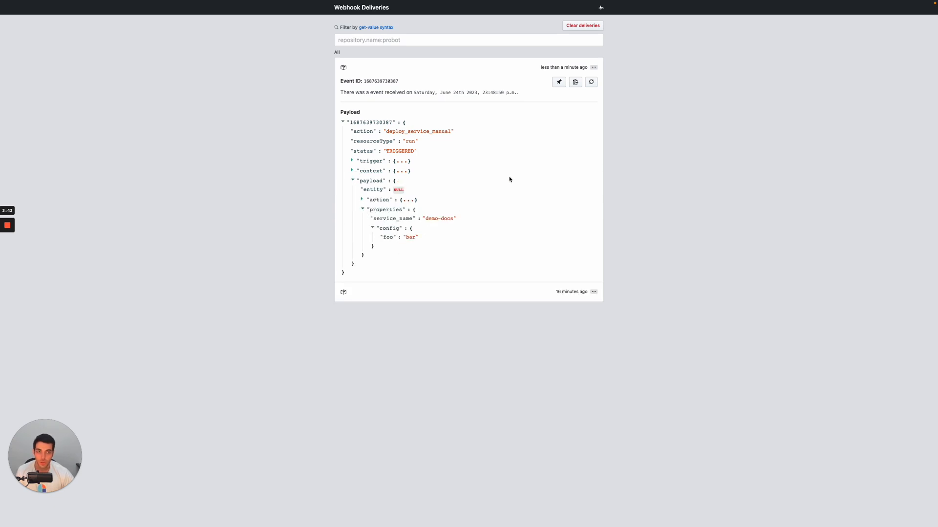
{"action": "mouse_move", "coordinate": [404, 167]}
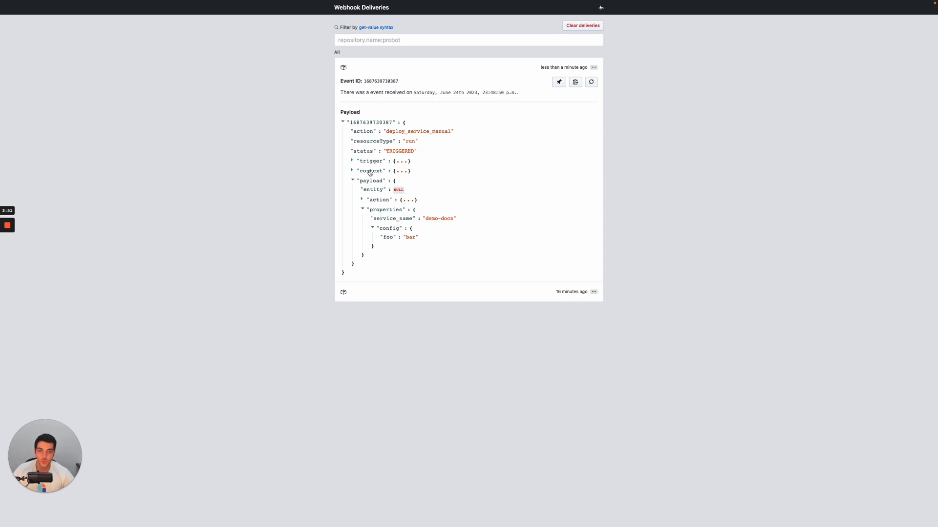
- Expand the context section and select the runId value for copying
{"action": "left_click", "coordinate": [352, 170]}
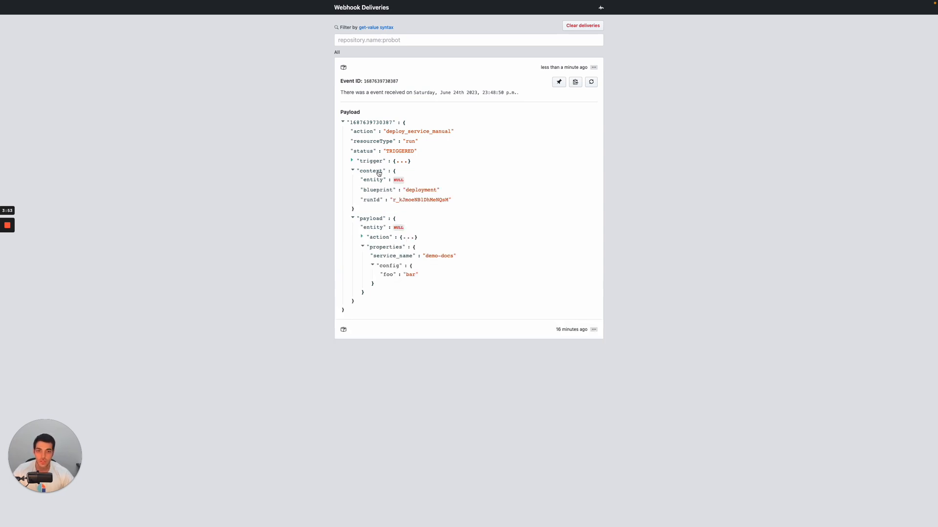
{"action": "double_click", "coordinate": [420, 199]}
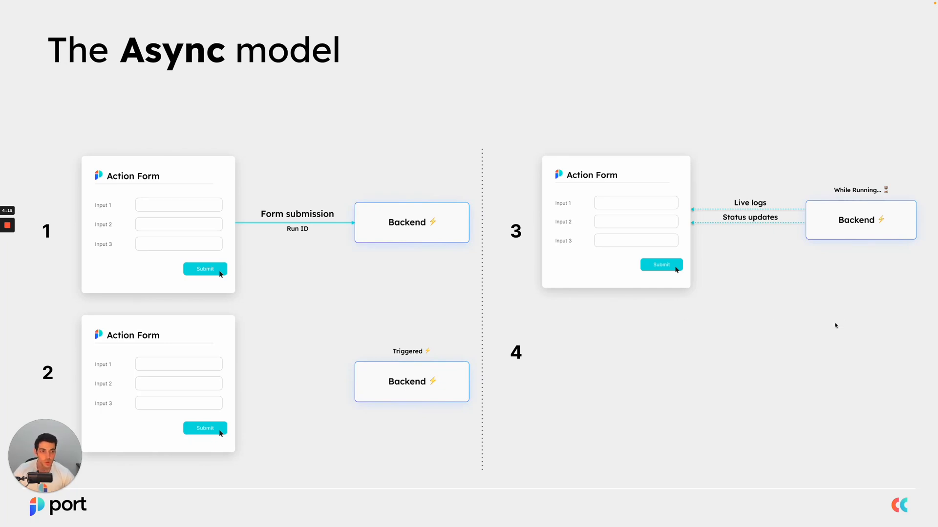
{"action": "mouse_move", "coordinate": [813, 222]}
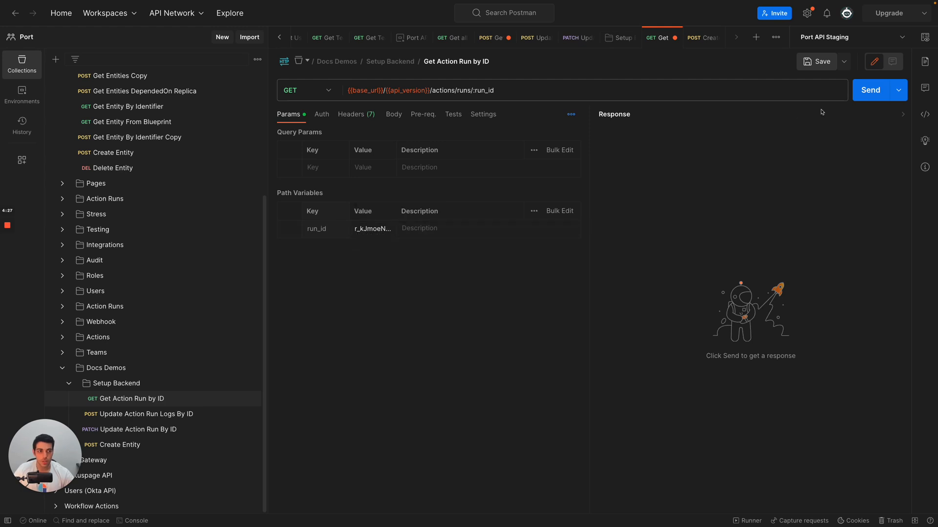
- Check the run's details, then send the log message 'Hello from docs setup-backend demo' via Update Action Run Logs By ID
{"action": "left_click", "coordinate": [870, 90]}
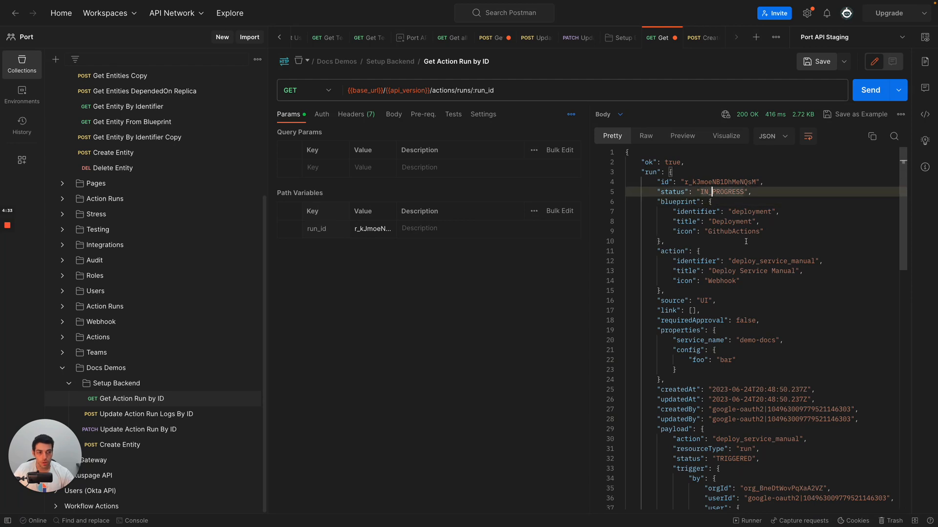
{"action": "mouse_move", "coordinate": [188, 417]}
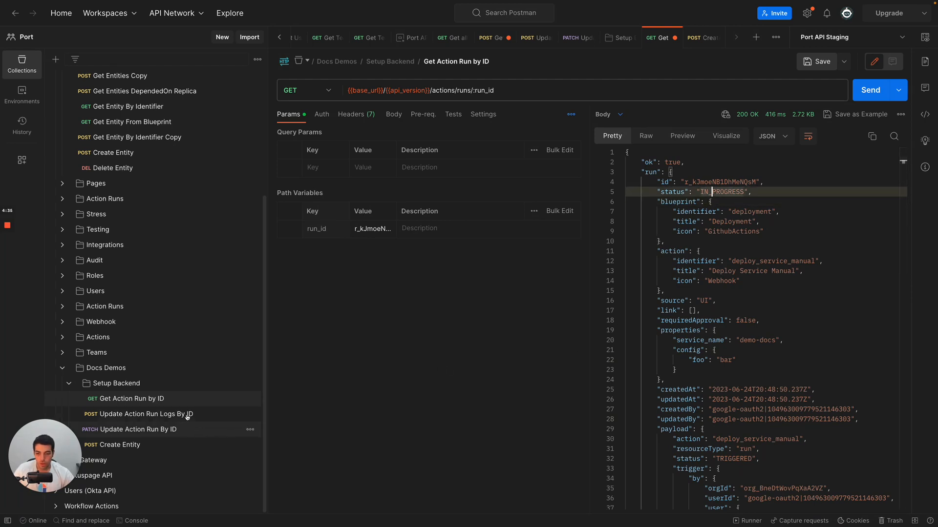
{"action": "left_click", "coordinate": [144, 414]}
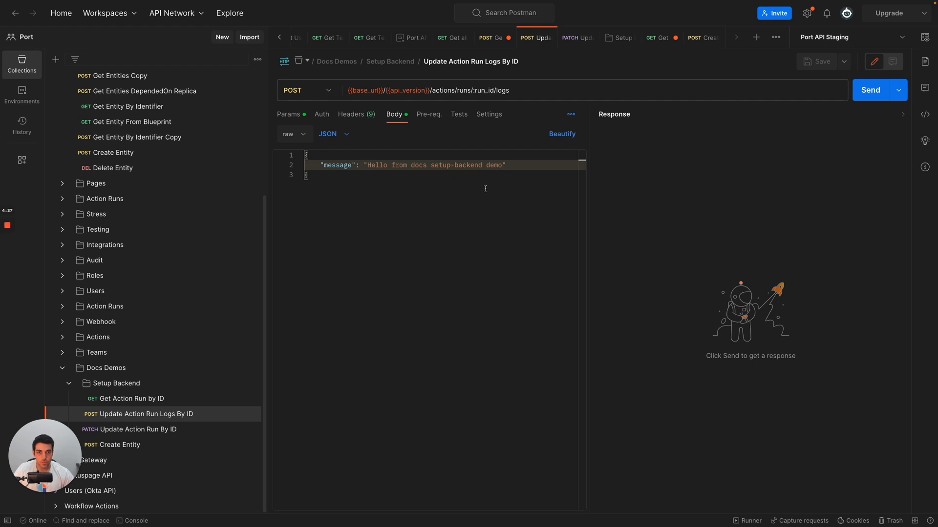
{"action": "left_click", "coordinate": [288, 114]}
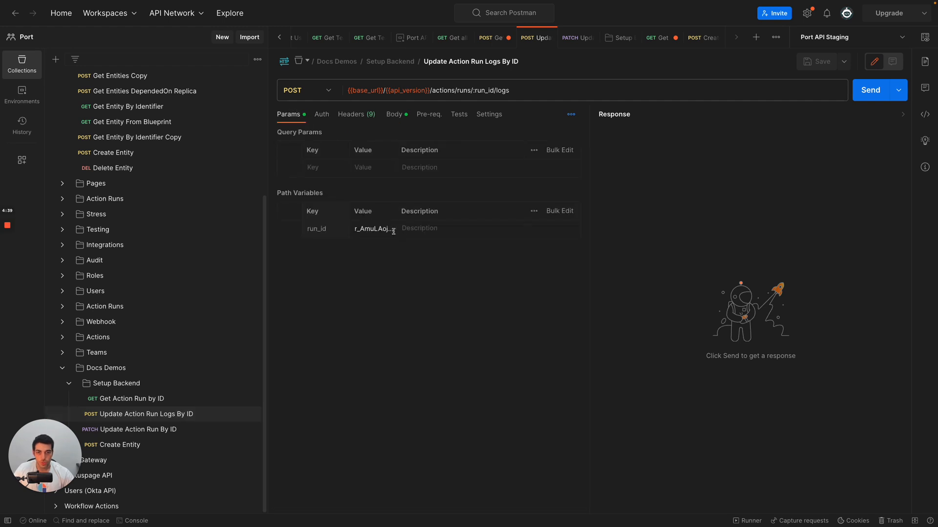
{"action": "left_click", "coordinate": [393, 114]}
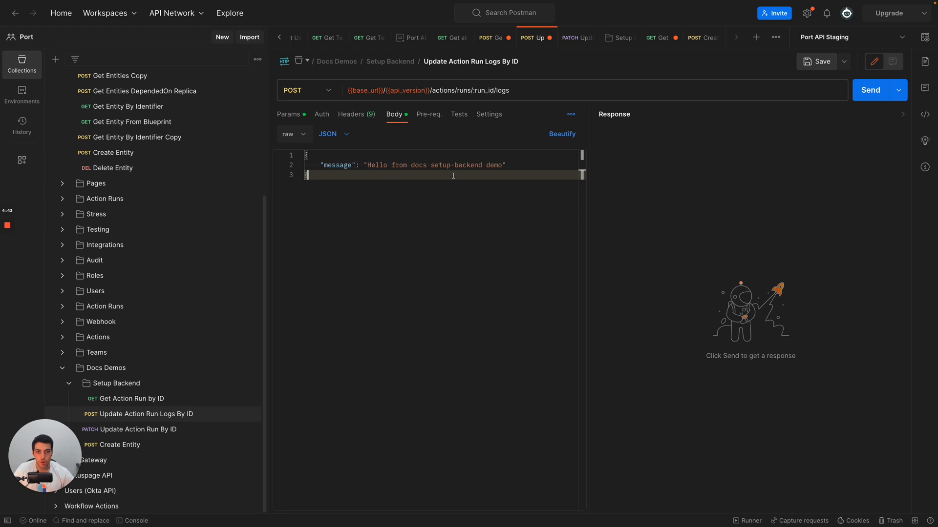
{"action": "mouse_move", "coordinate": [870, 90]}
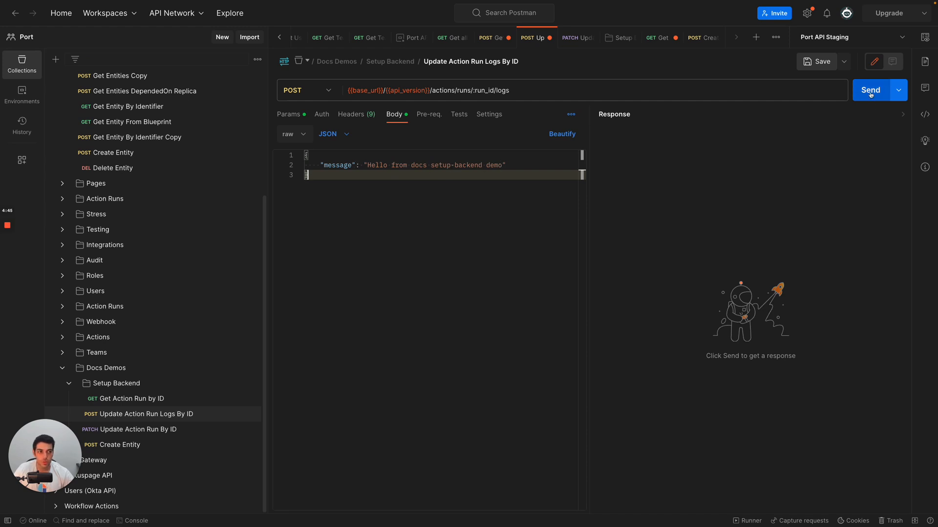
{"action": "left_click", "coordinate": [870, 90]}
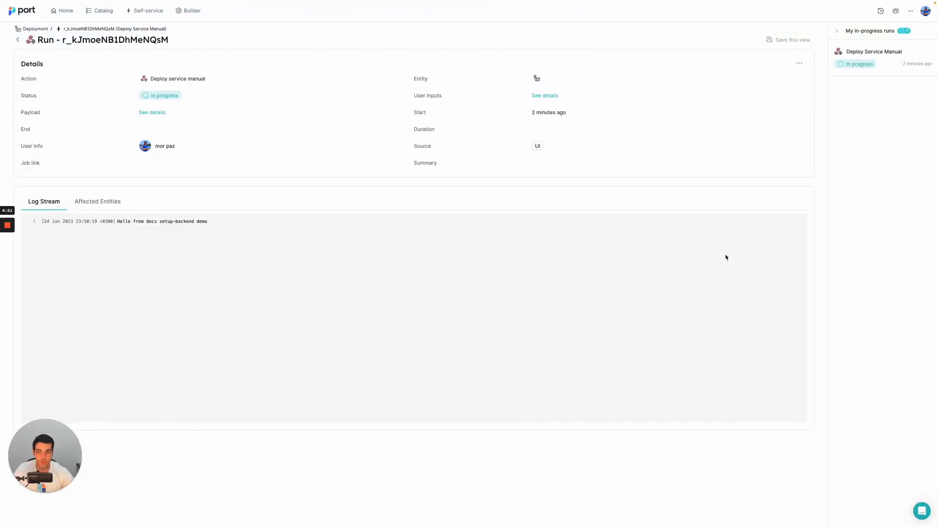
- Highlight the Hello from docs setup-backend demo line in the run's Log Stream
{"action": "left_click_drag", "start_coordinate": [130, 221], "coordinate": [208, 221]}
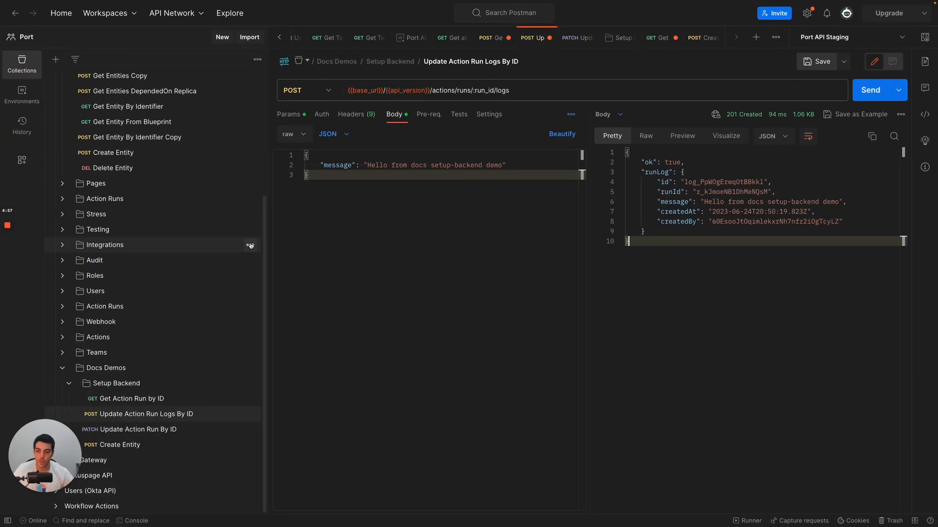
- Send the Create Entity request with run_id r_kJmoeNB1DhMeNQsM so docs-demo-backend links to the run
{"action": "left_click", "coordinate": [118, 445]}
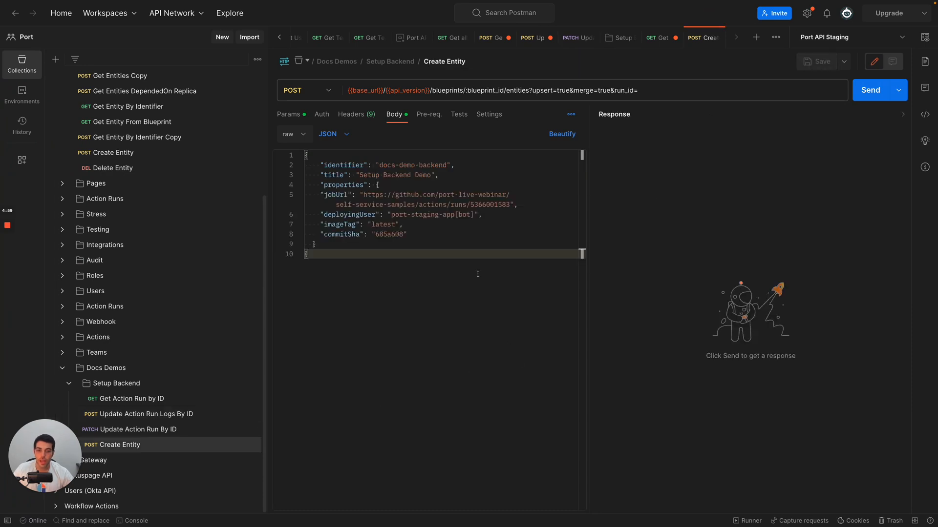
{"action": "type", "text": "r_kJmoeNB1DhMeNQsM"}
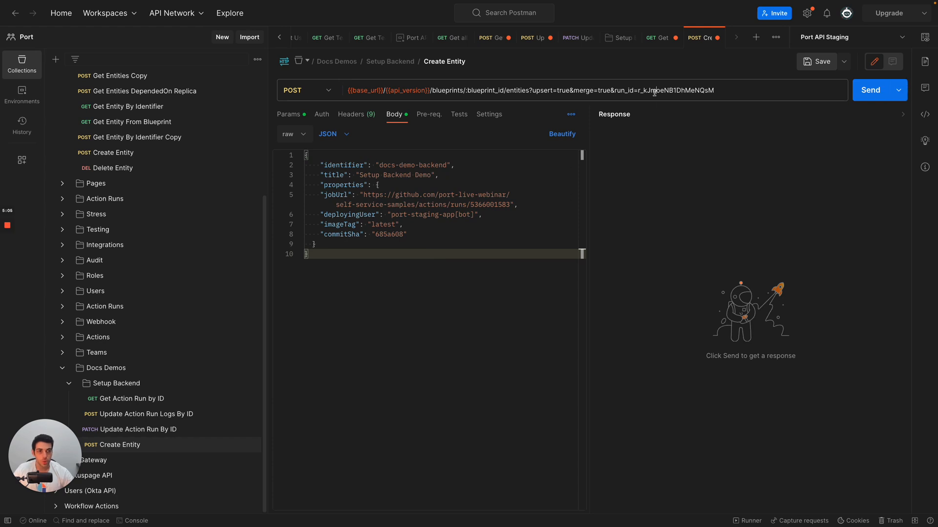
{"action": "left_click", "coordinate": [870, 90]}
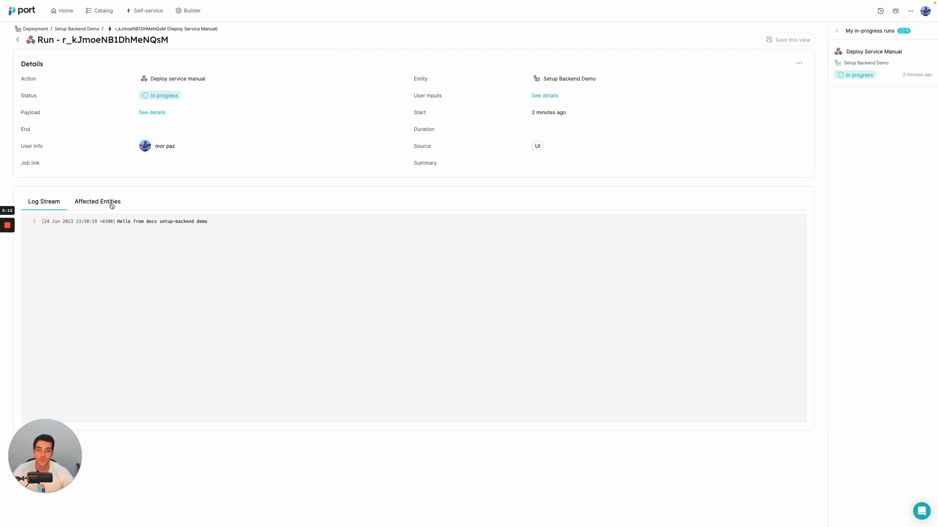
- Show the run's Affected Entities, listing docs-demo-backend as a successful create
{"action": "left_click", "coordinate": [96, 201]}
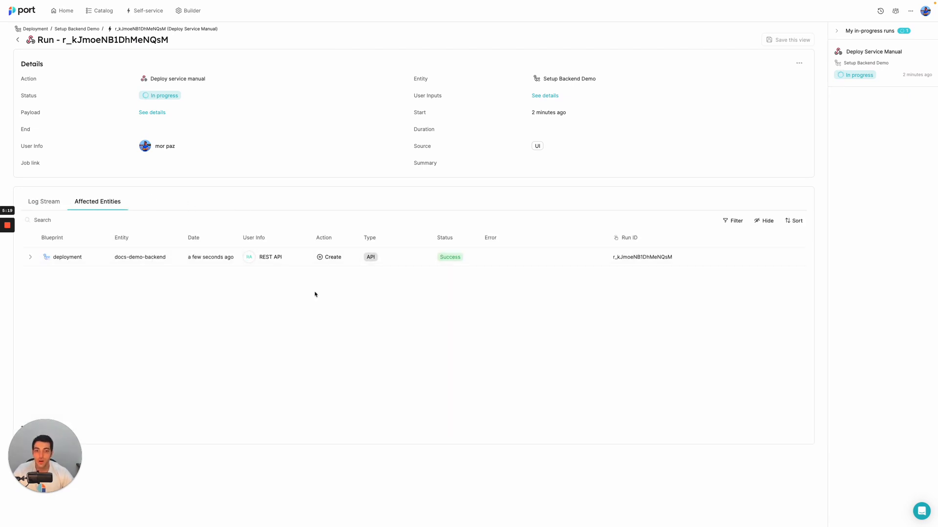
{"action": "mouse_move", "coordinate": [310, 295]}
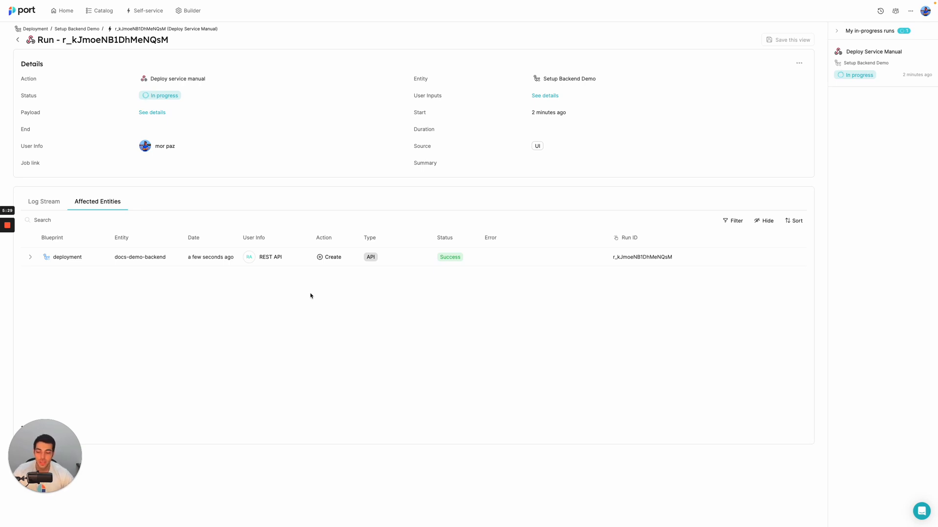
{"action": "mouse_move", "coordinate": [257, 286]}
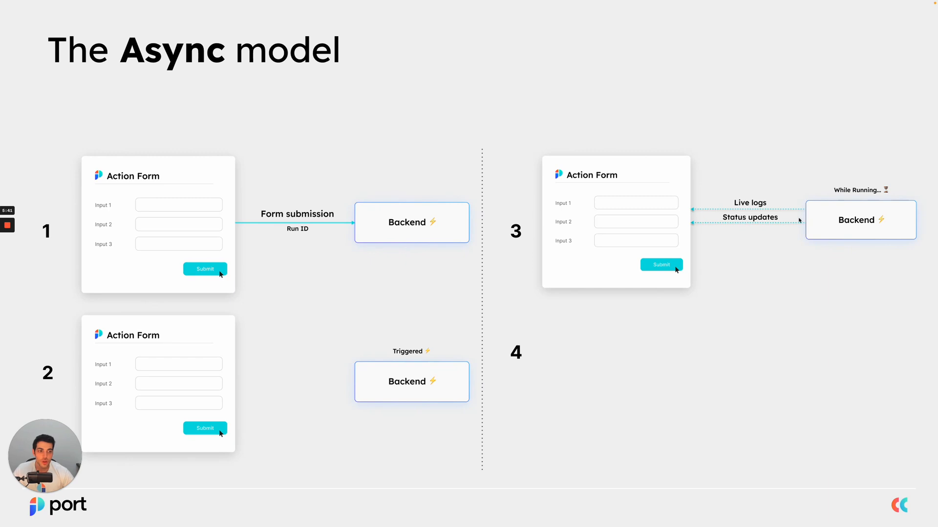
{"action": "mouse_move", "coordinate": [760, 232]}
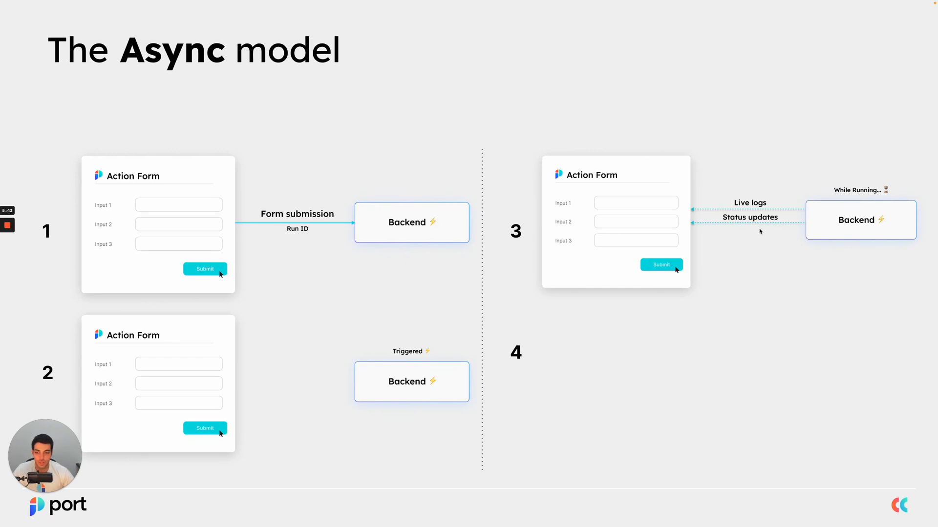
{"action": "mouse_move", "coordinate": [770, 247]}
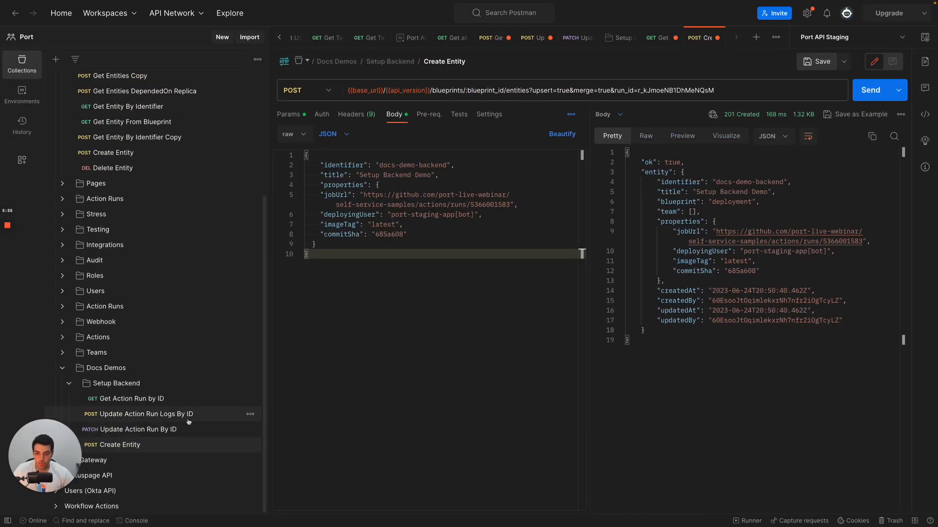
- Send the PATCH Update Action Run By ID with status SUCCESS and message Setup Backend Demo Complete
{"action": "left_click", "coordinate": [137, 430]}
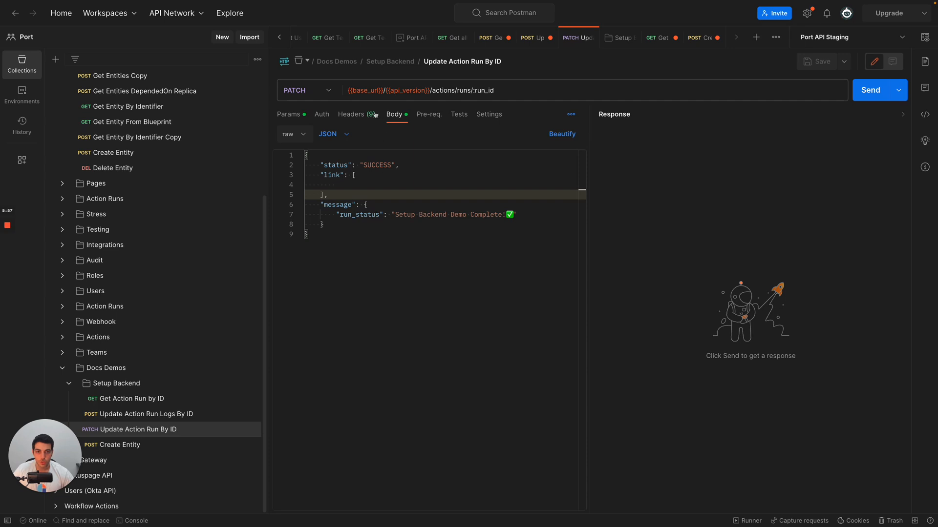
{"action": "left_click", "coordinate": [288, 114]}
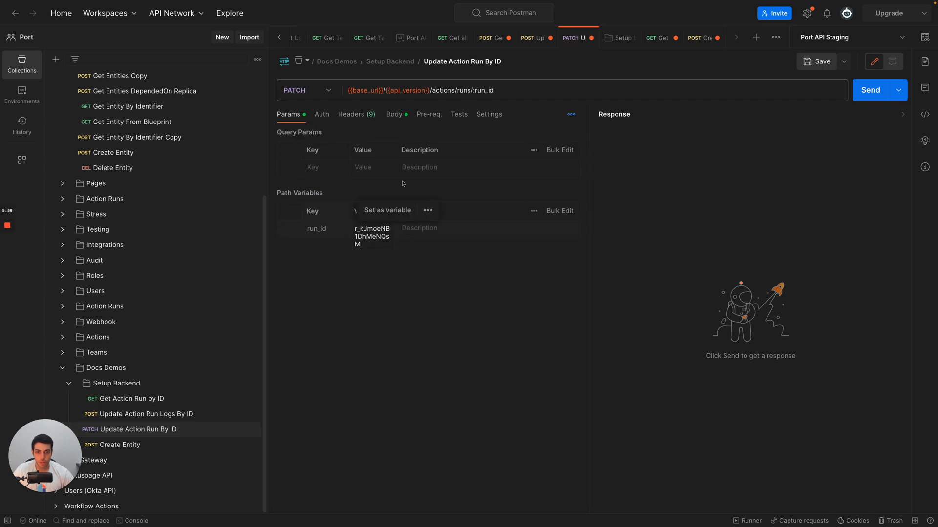
{"action": "left_click", "coordinate": [394, 115]}
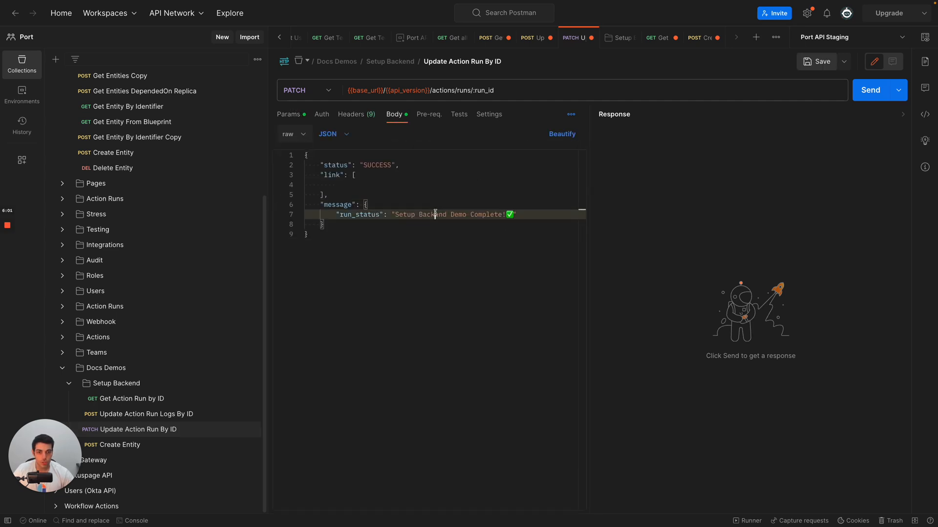
{"action": "double_click", "coordinate": [445, 214]}
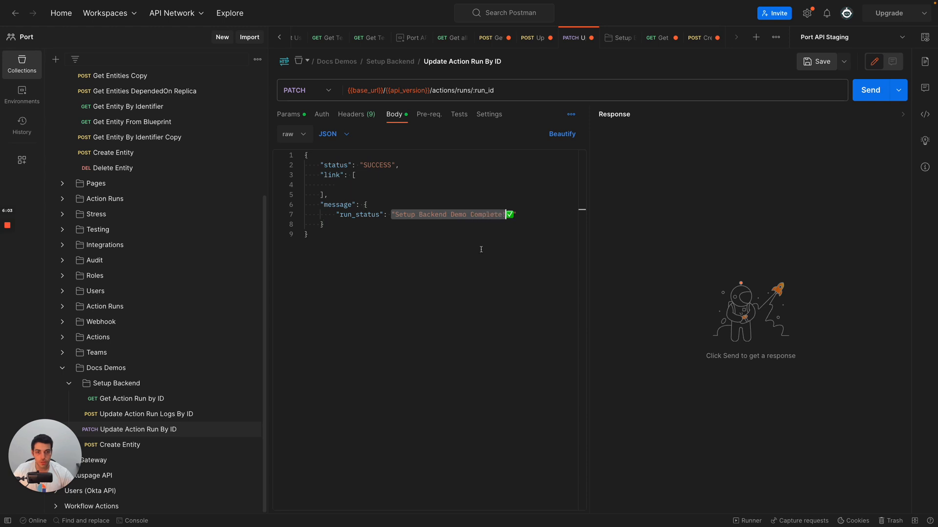
{"action": "left_click", "coordinate": [869, 90]}
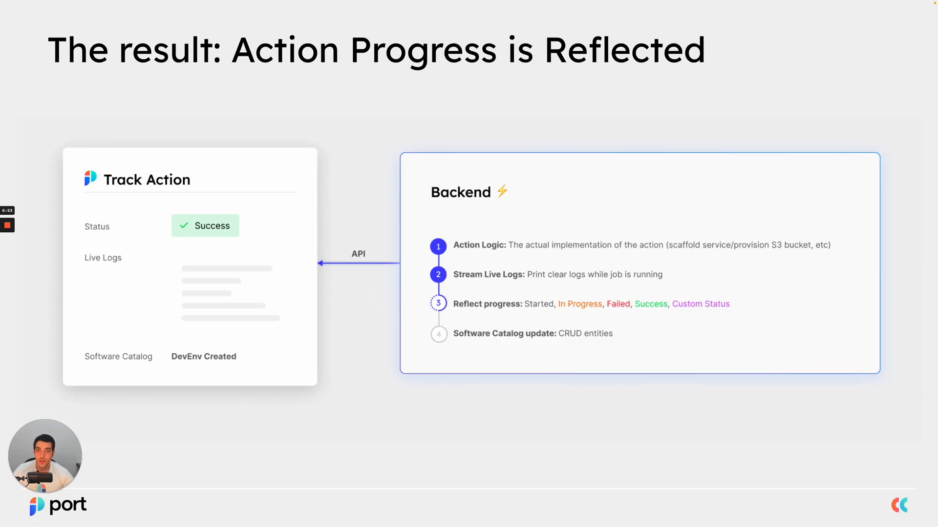
{"action": "mouse_move", "coordinate": [426, 144]}
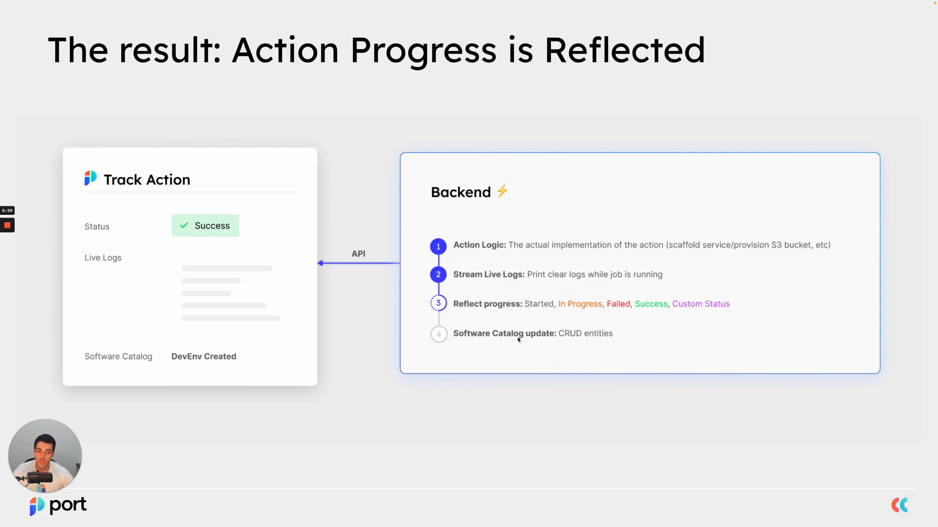
{"action": "mouse_move", "coordinate": [299, 345]}
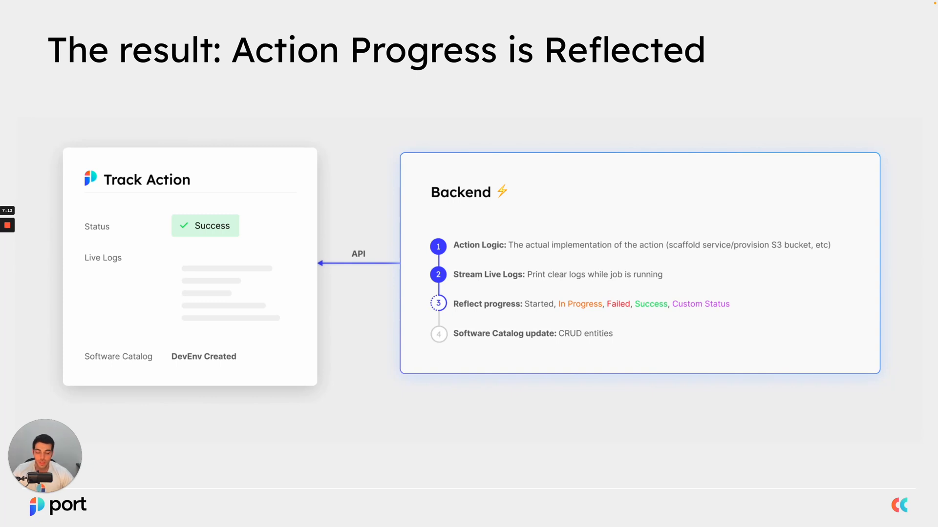
{"action": "mouse_move", "coordinate": [291, 335]}
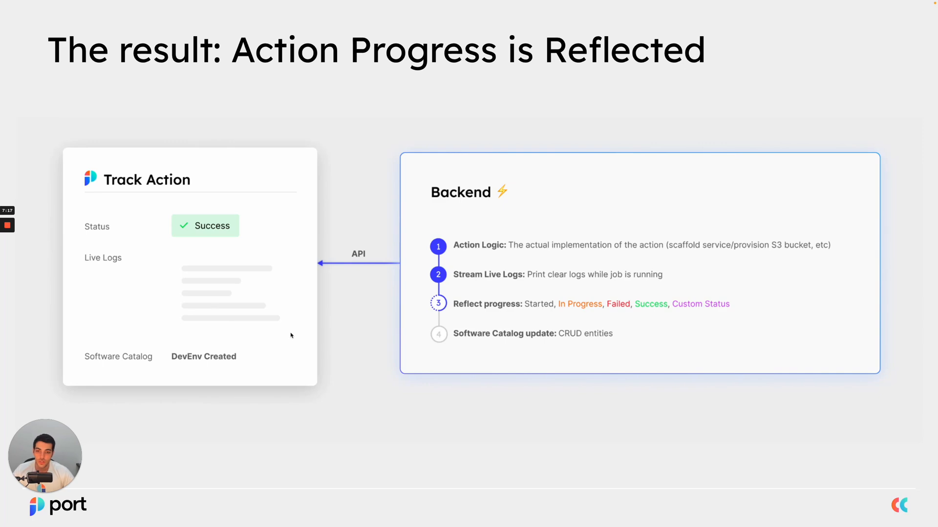